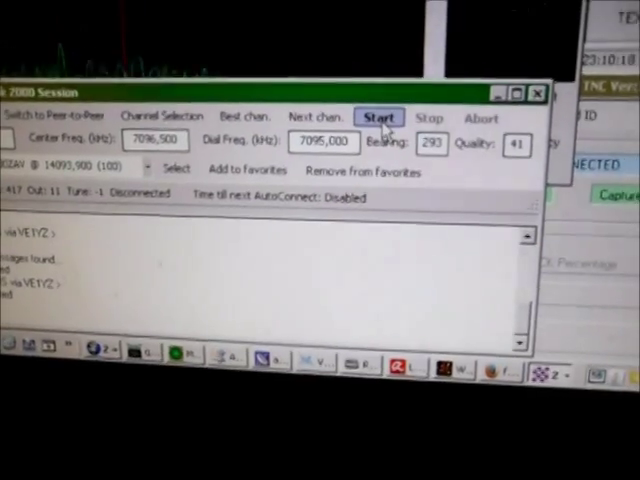
Start the Pactor session to VE1YZ and acknowledge that no incoming messages are pending.
{"action": "left_click", "coordinate": [379, 117]}
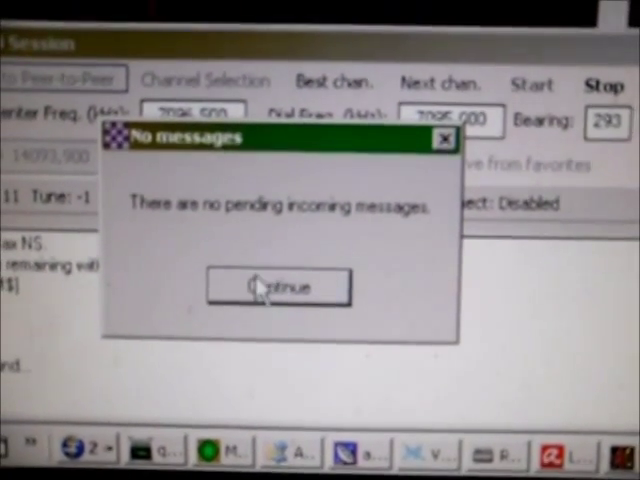
{"action": "left_click", "coordinate": [277, 287]}
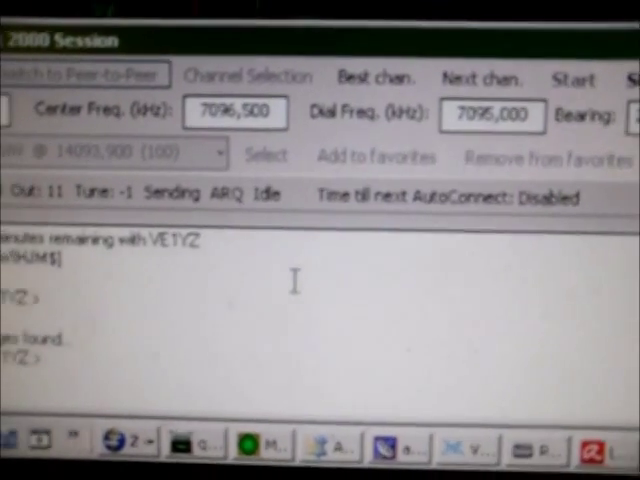